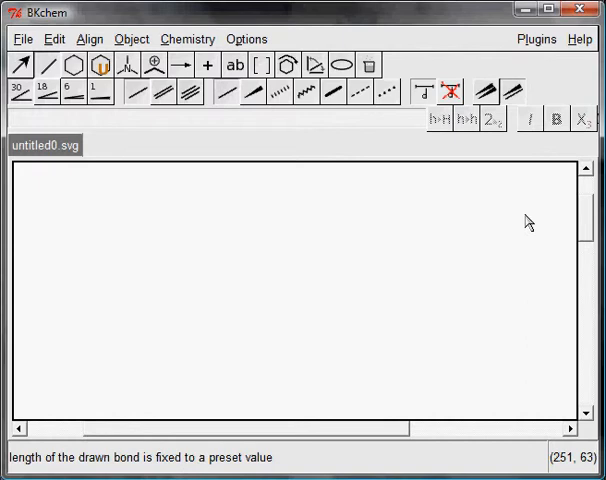
{"action": "mouse_move", "coordinate": [497, 207]}
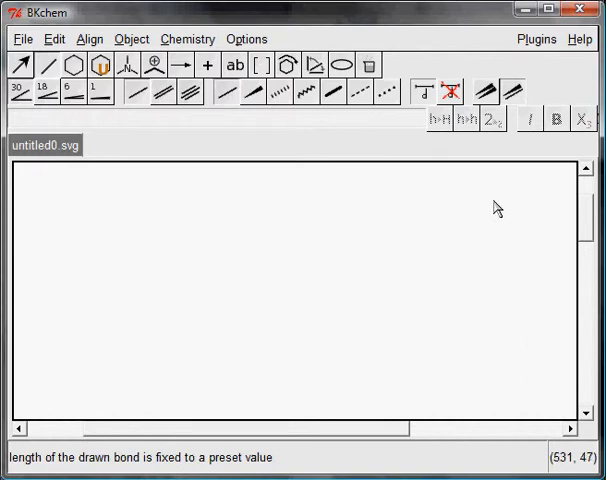
{"action": "mouse_move", "coordinate": [264, 236]}
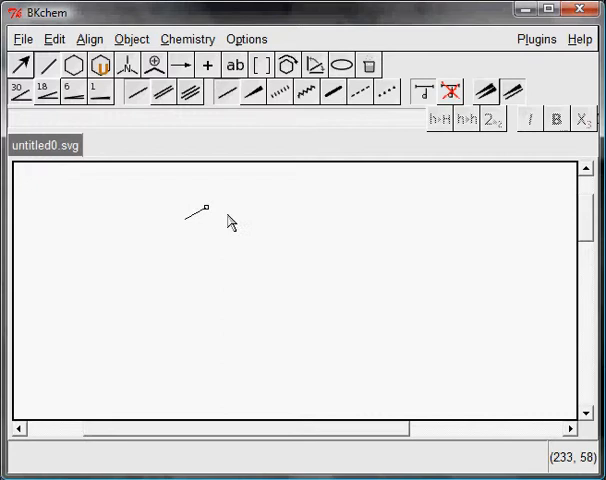
{"action": "mouse_move", "coordinate": [220, 211]}
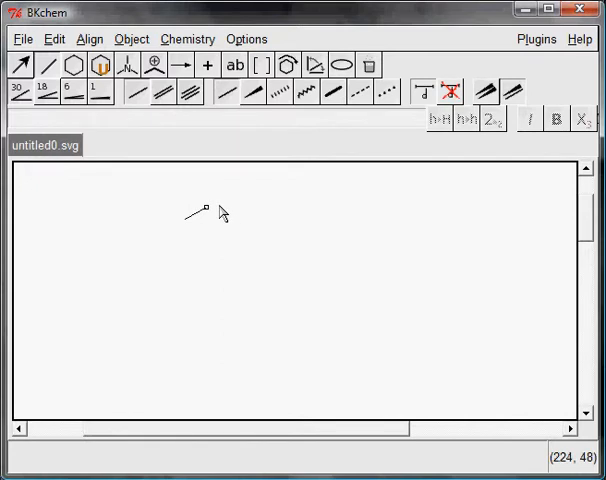
{"action": "mouse_move", "coordinate": [228, 210]}
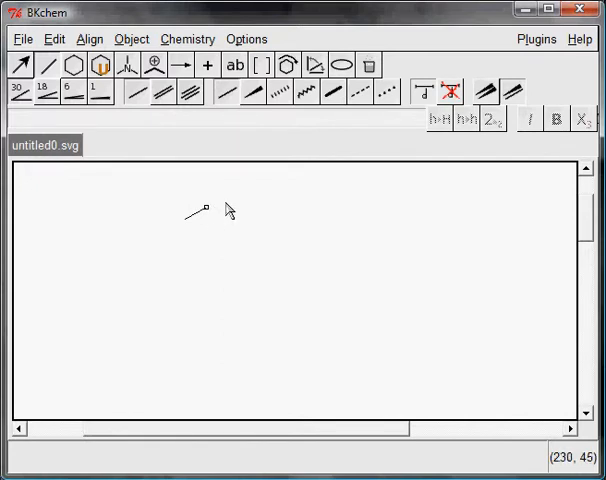
{"action": "mouse_move", "coordinate": [235, 208]}
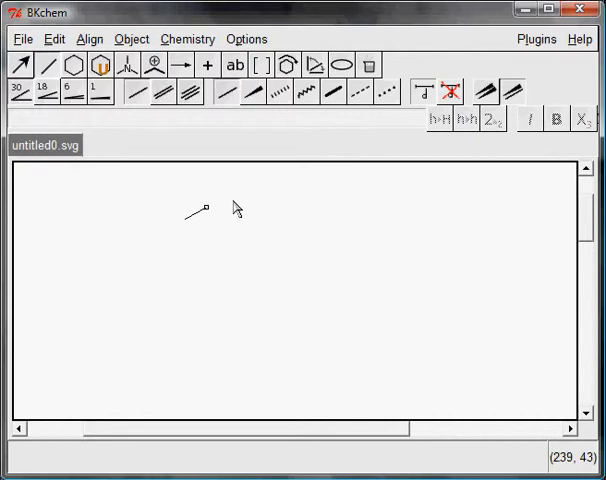
{"action": "mouse_move", "coordinate": [224, 173]}
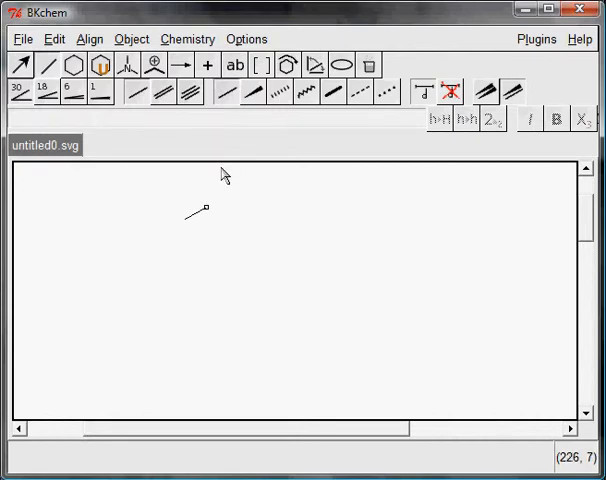
Label the bond's end atom as chlorine by entering Cl.
{"action": "type", "text": "Cl"}
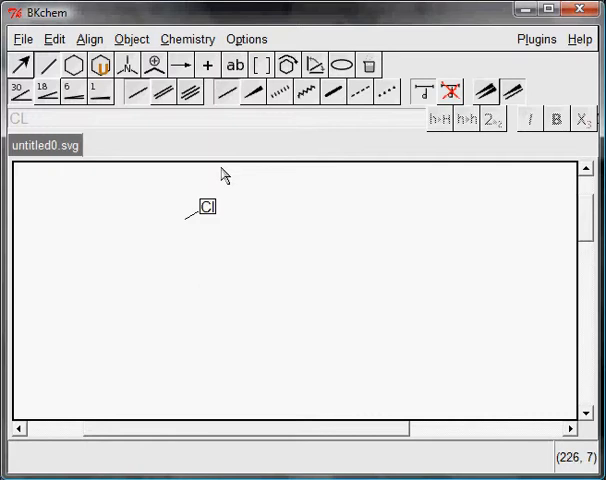
{"action": "mouse_move", "coordinate": [162, 149]}
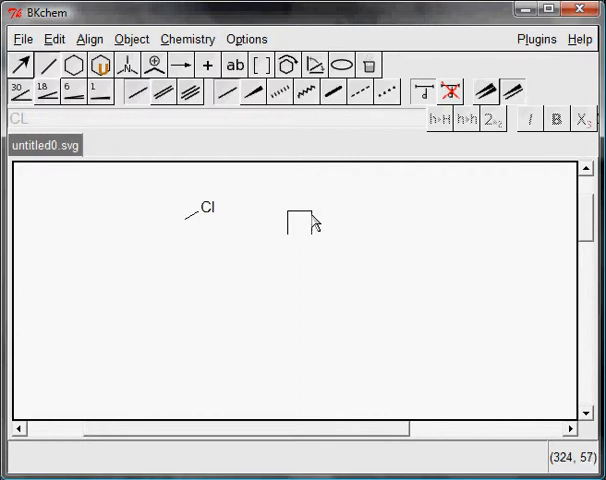
{"action": "mouse_move", "coordinate": [330, 245]}
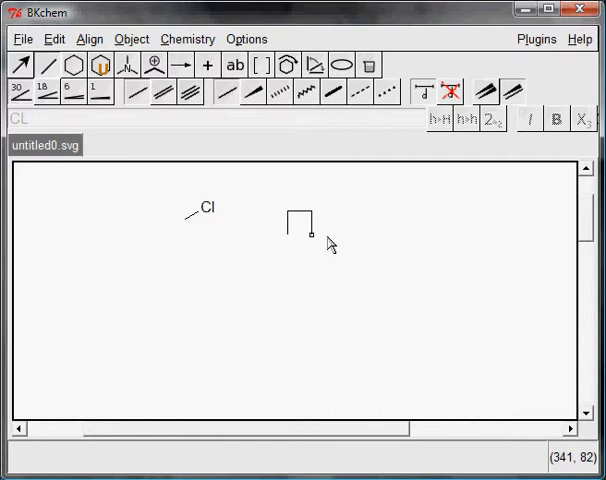
{"action": "mouse_move", "coordinate": [325, 241]}
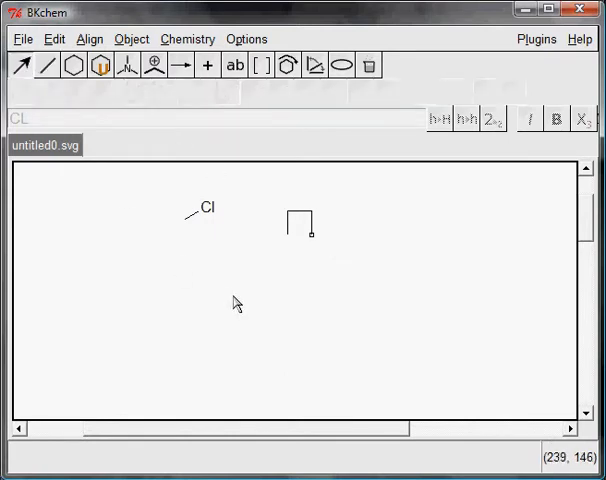
{"action": "mouse_move", "coordinate": [287, 242]}
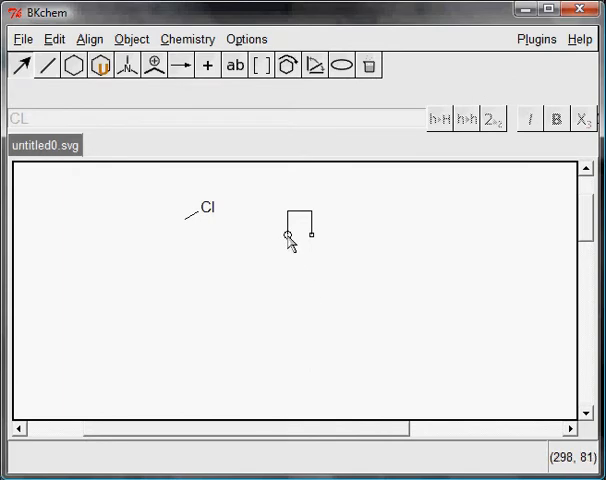
{"action": "mouse_move", "coordinate": [313, 283]}
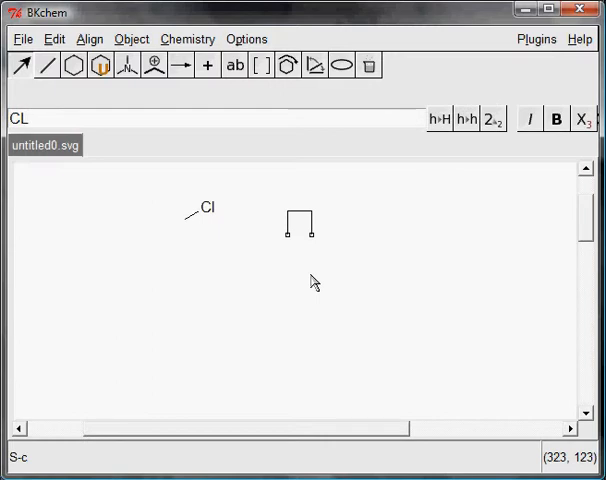
Confirm Cl as the label on both lower chain ends.
{"action": "key", "text": "Return"}
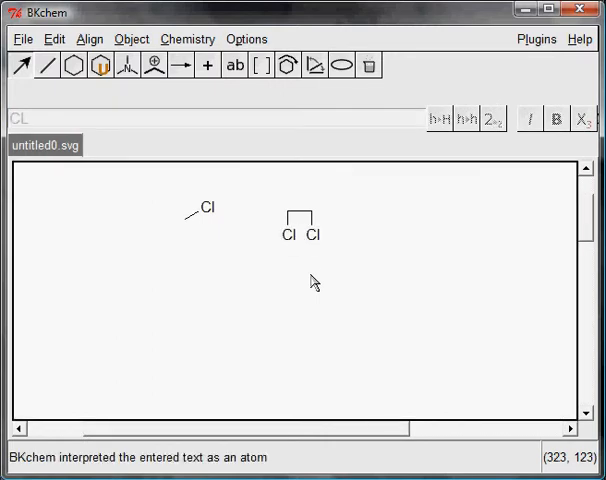
{"action": "mouse_move", "coordinate": [311, 269]}
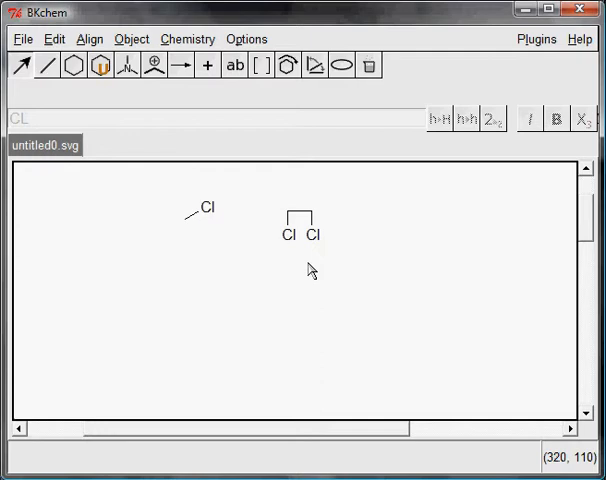
{"action": "mouse_move", "coordinate": [311, 268]}
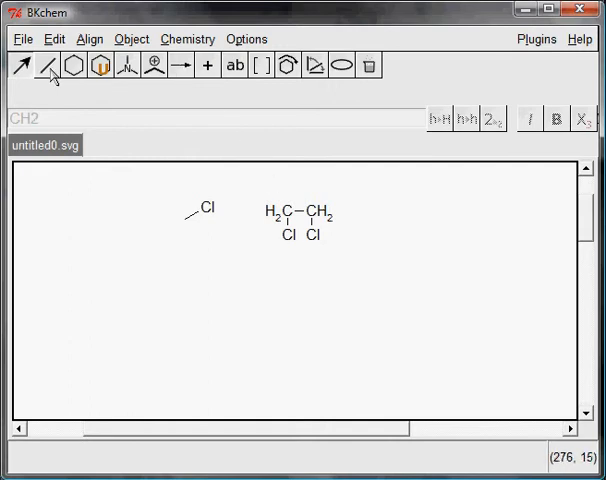
Draw a separate bond at the upper left and convert it to a triple bond.
{"action": "left_click", "coordinate": [51, 65]}
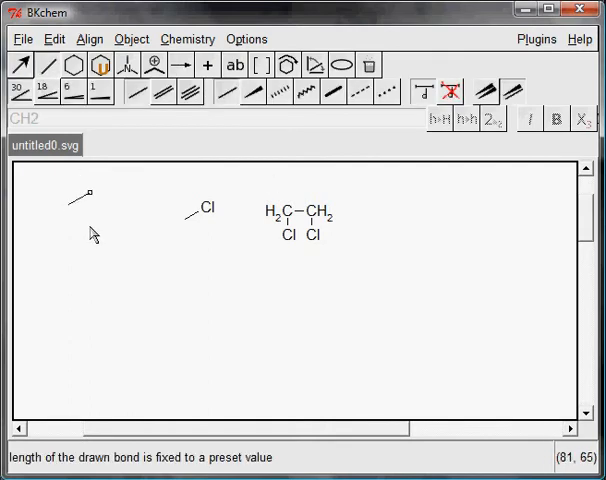
{"action": "mouse_move", "coordinate": [88, 220]}
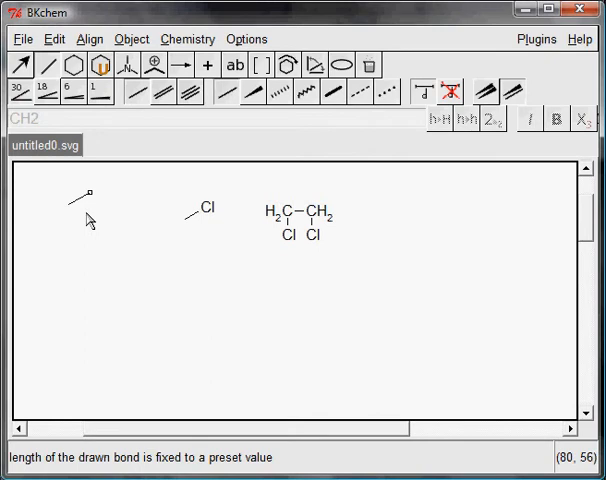
{"action": "mouse_move", "coordinate": [87, 218]}
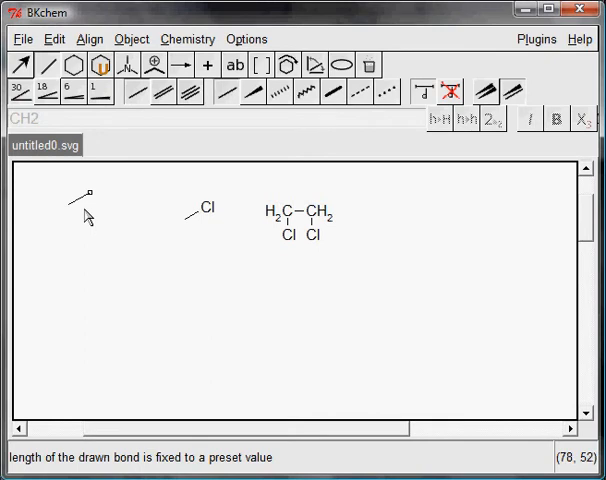
{"action": "left_click", "coordinate": [78, 195]}
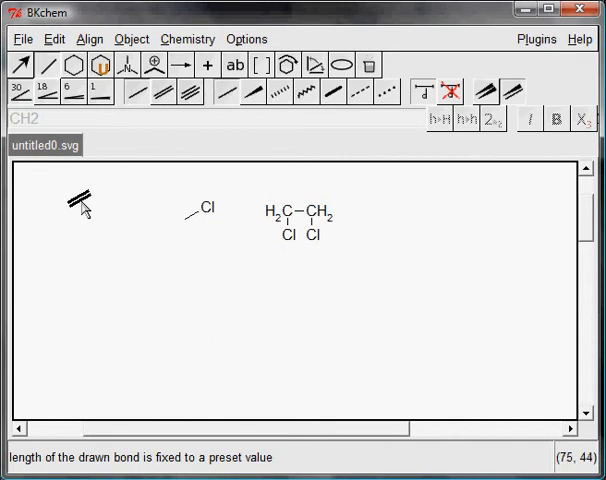
{"action": "mouse_move", "coordinate": [80, 205]}
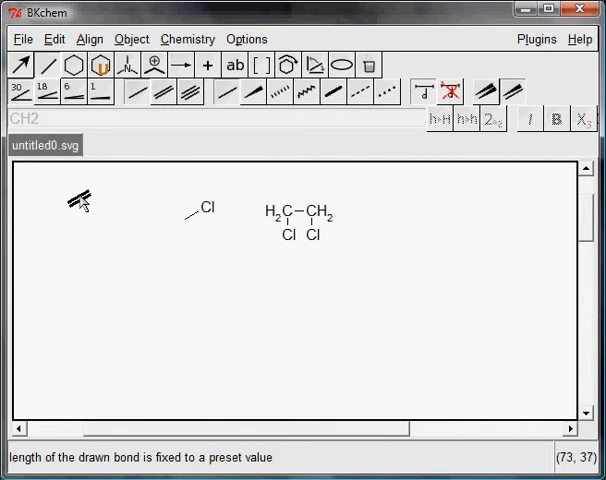
{"action": "mouse_move", "coordinate": [225, 275]}
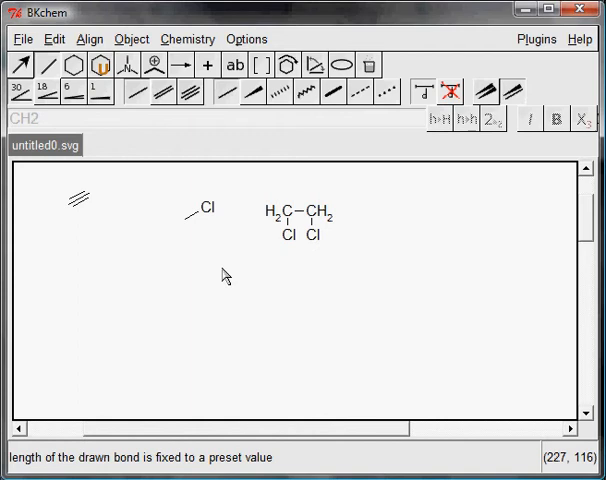
{"action": "mouse_move", "coordinate": [415, 285]}
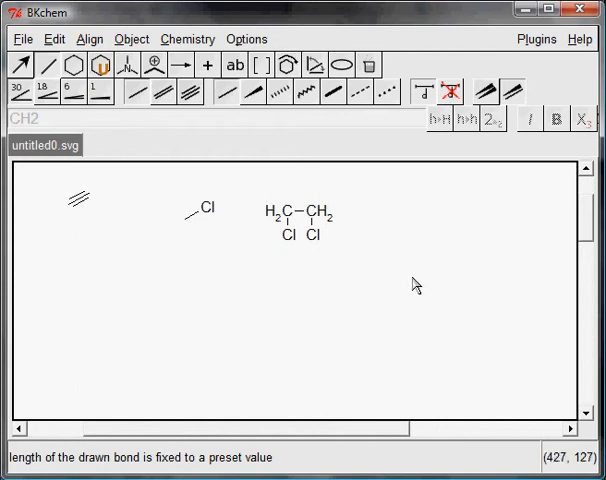
Add a double bond at the upper right and a branch from the chain's middle carbon.
{"action": "left_click", "coordinate": [463, 205]}
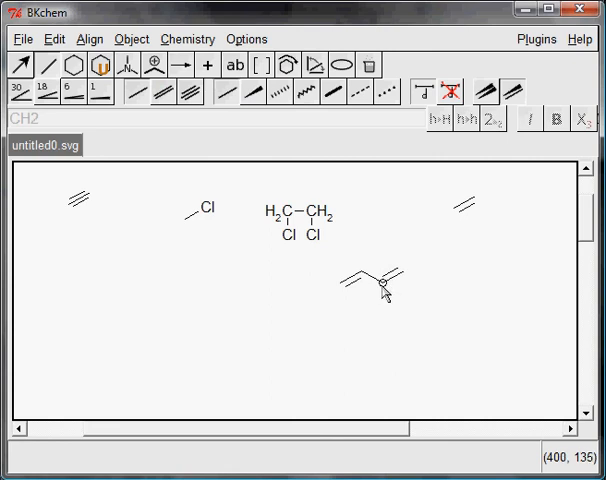
{"action": "left_click_drag", "start_coordinate": [382, 295], "coordinate": [395, 285]}
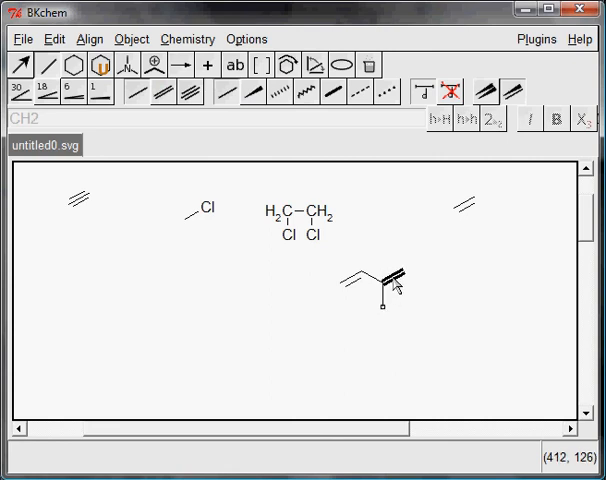